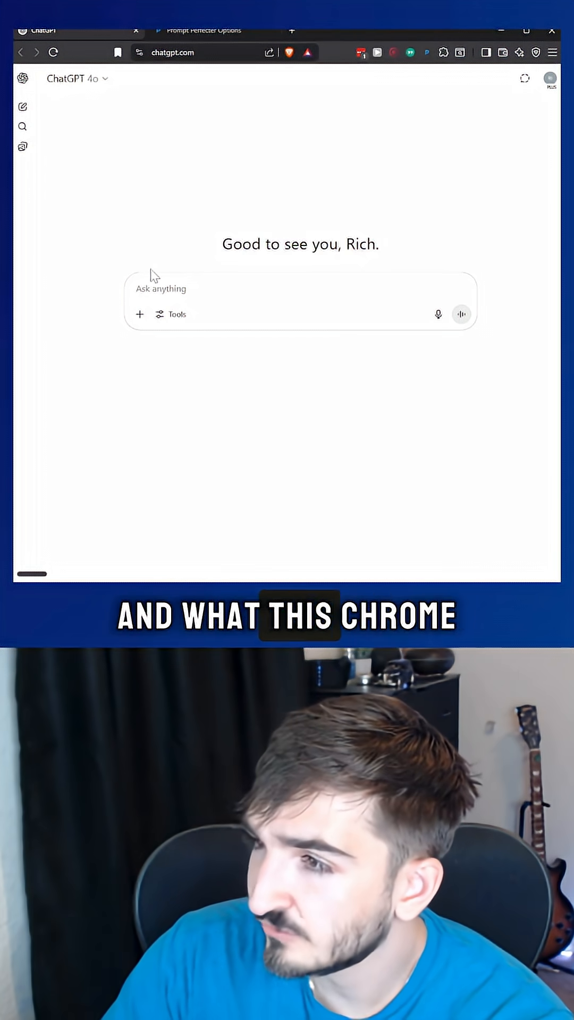
Ask Quick Chat for an apology email to the boss about being late, then a shorter version
click(427, 53)
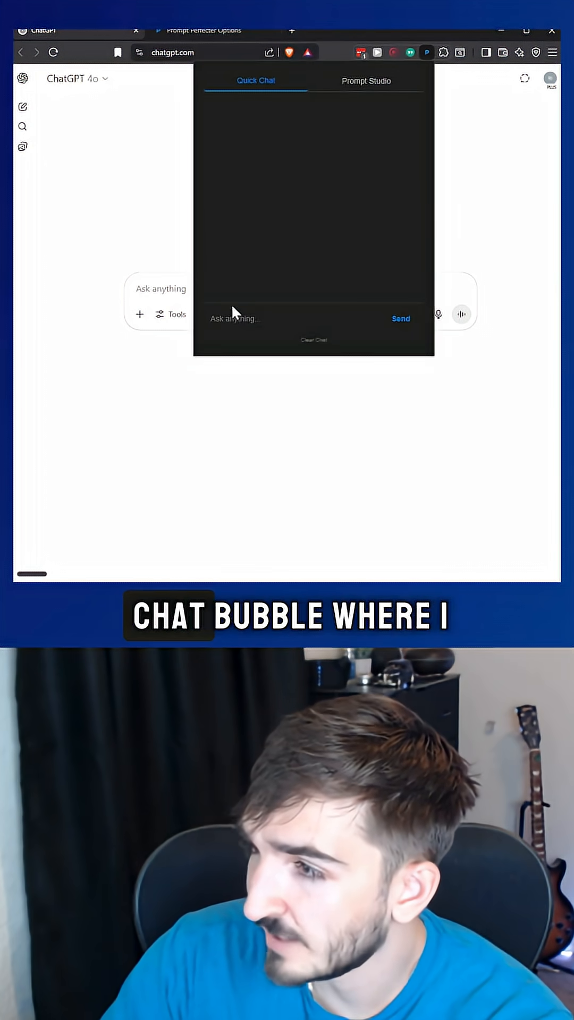
text(MK)
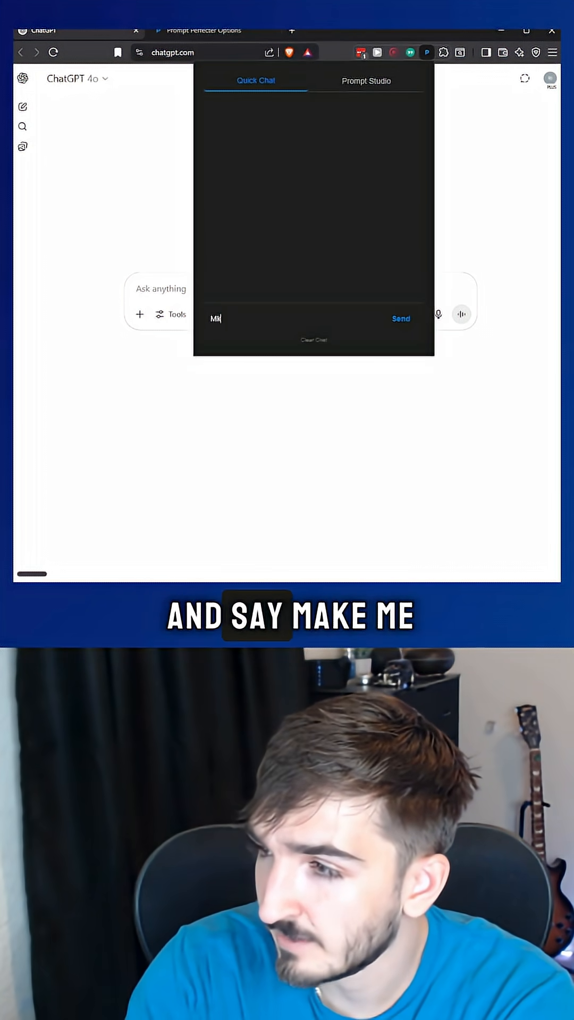
text(Make me an email for j)
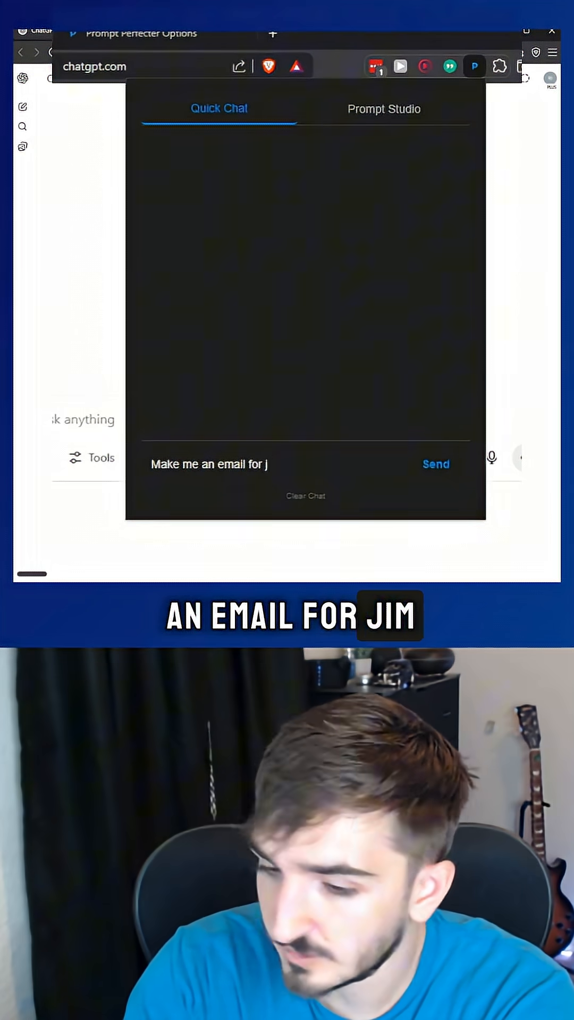
text(im my boss about)
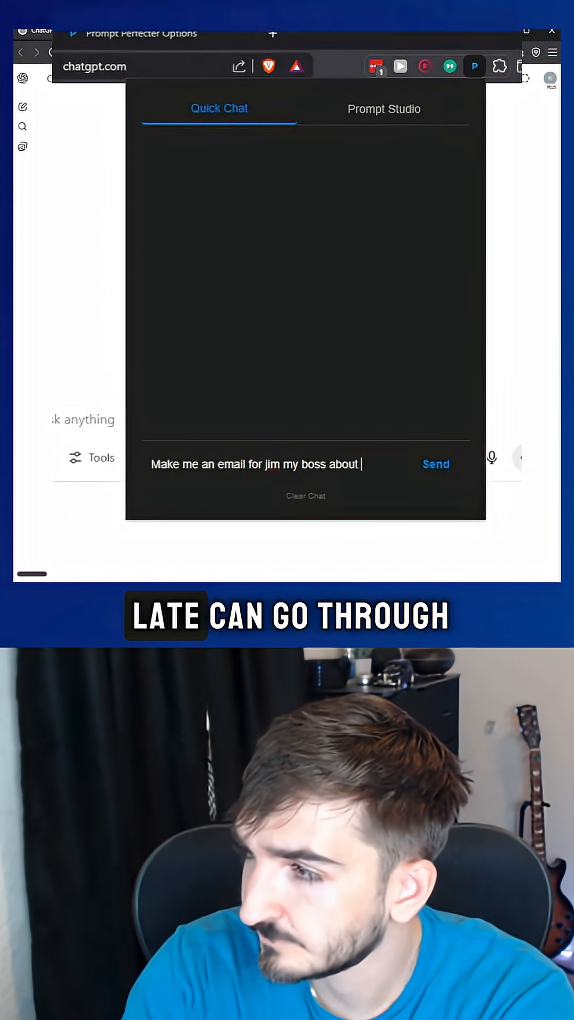
click(436, 464)
text(make)
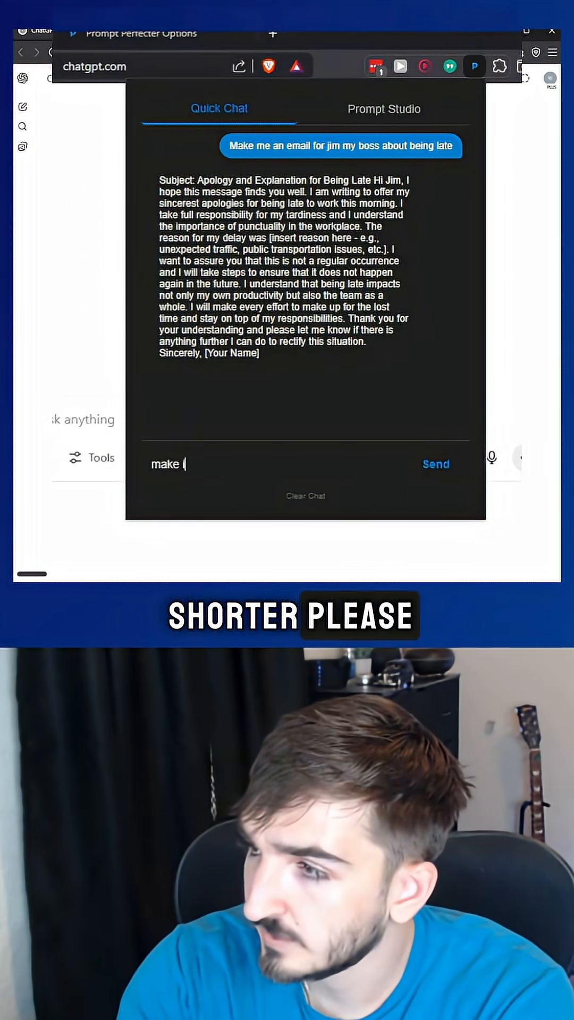
click(436, 464)
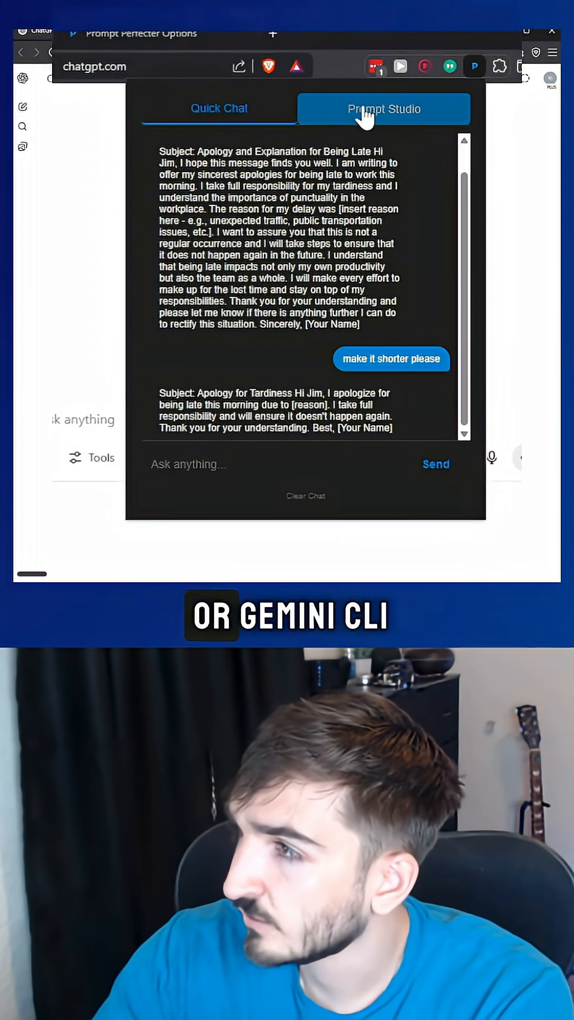
In Prompt Studio, generate a detailed prompt from 'Make me a prompt to research Grok 4'
click(384, 108)
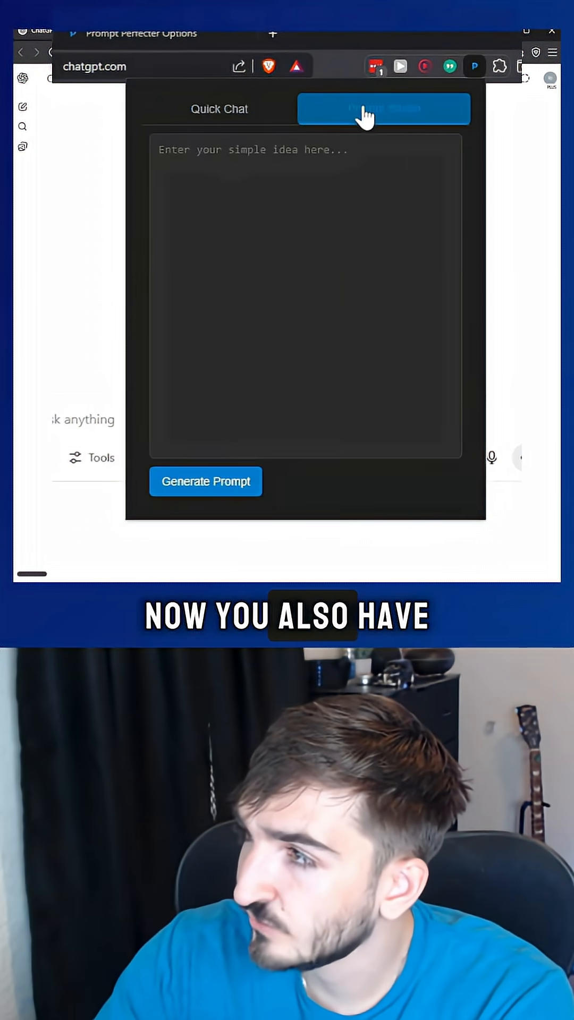
click(384, 109)
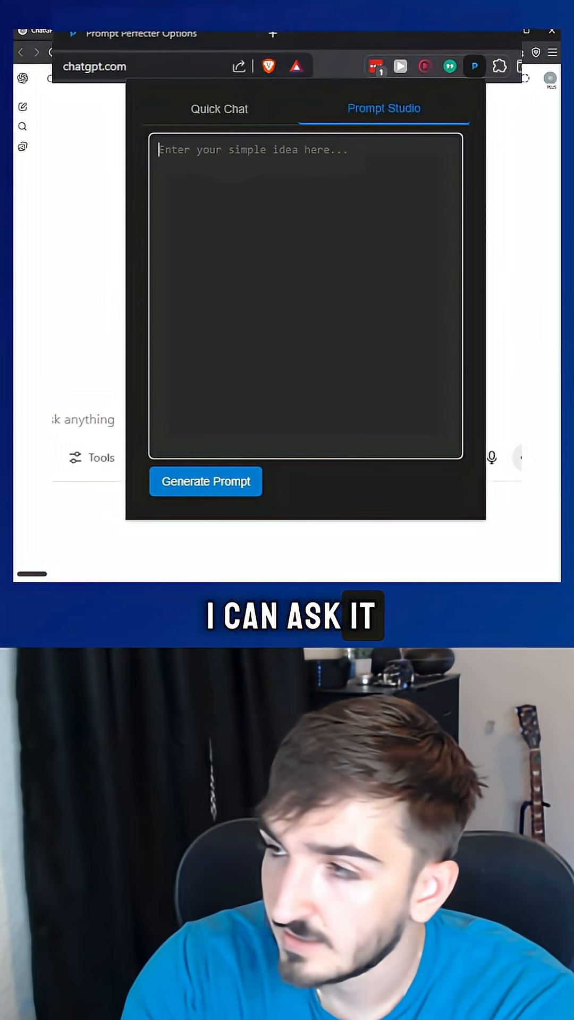
text(Make me a p)
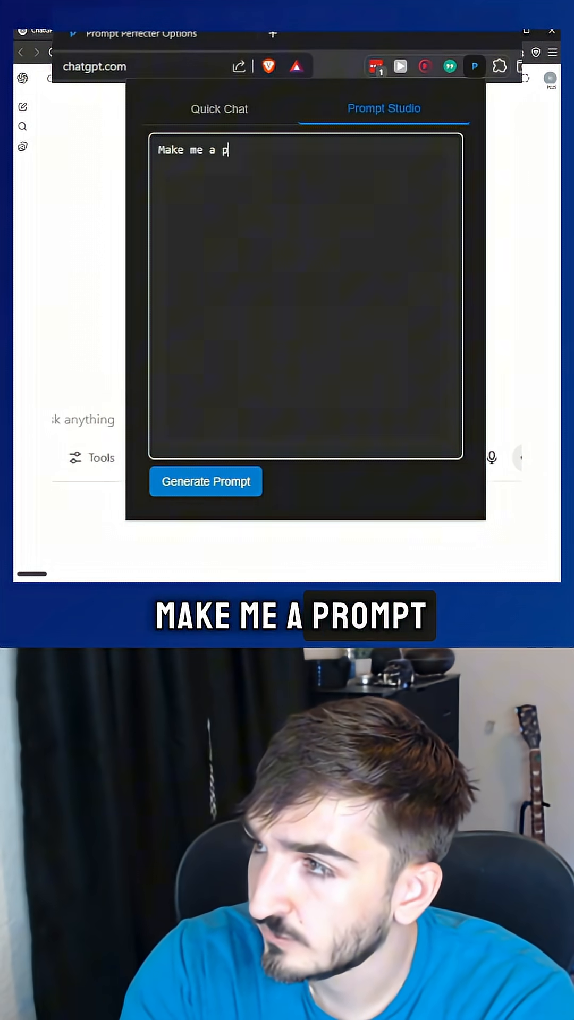
text(rompt to research)
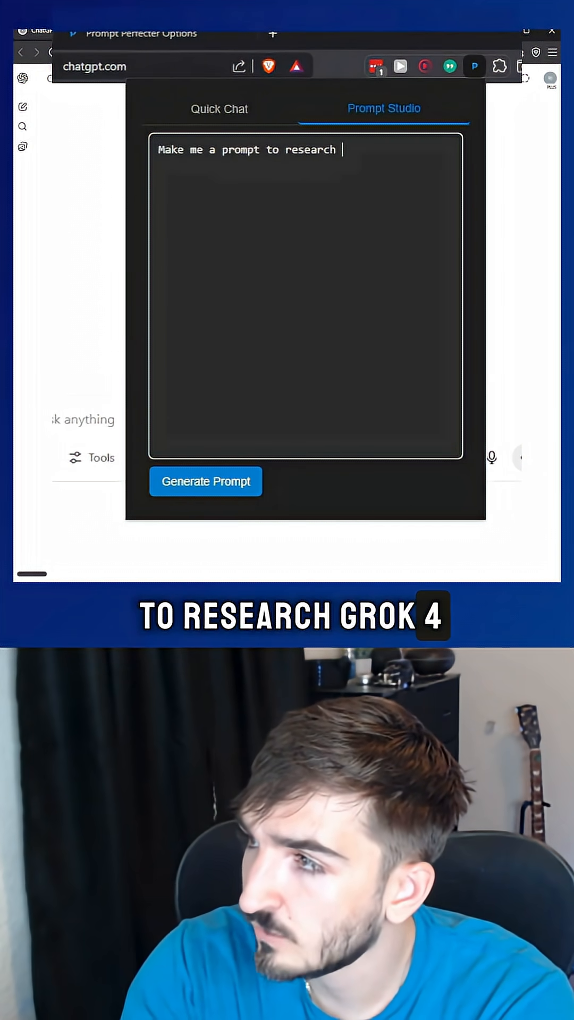
click(205, 481)
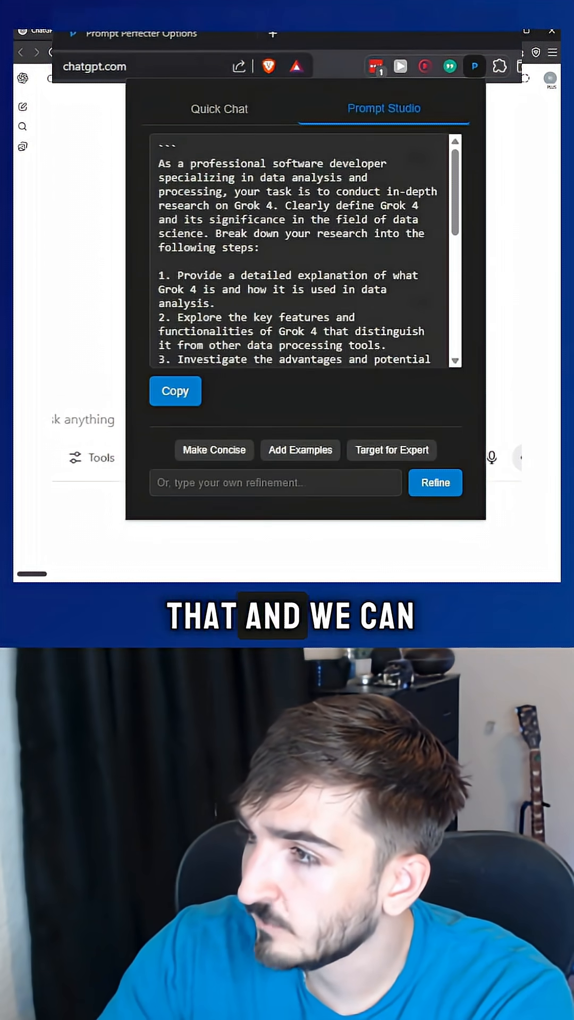
Refine the Grok 4 research prompt with 'Make it more concise' and copy the result
scroll(down, 3)
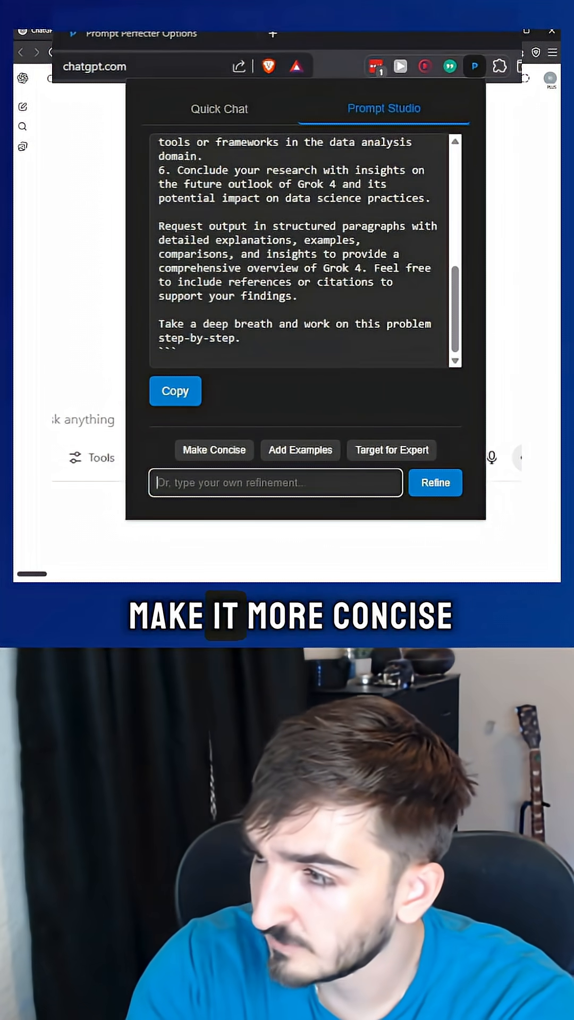
text(Make it)
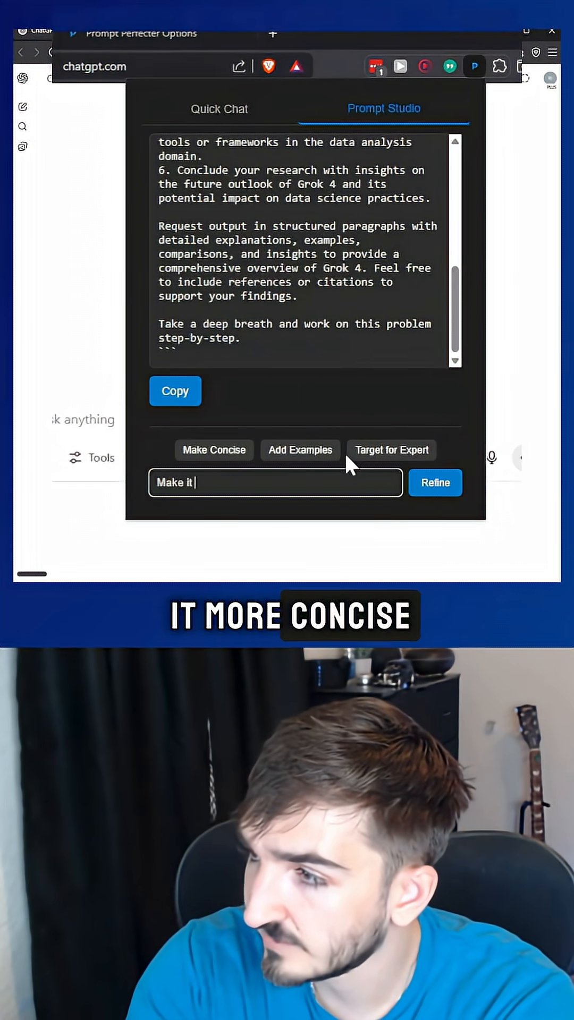
text(more concise)
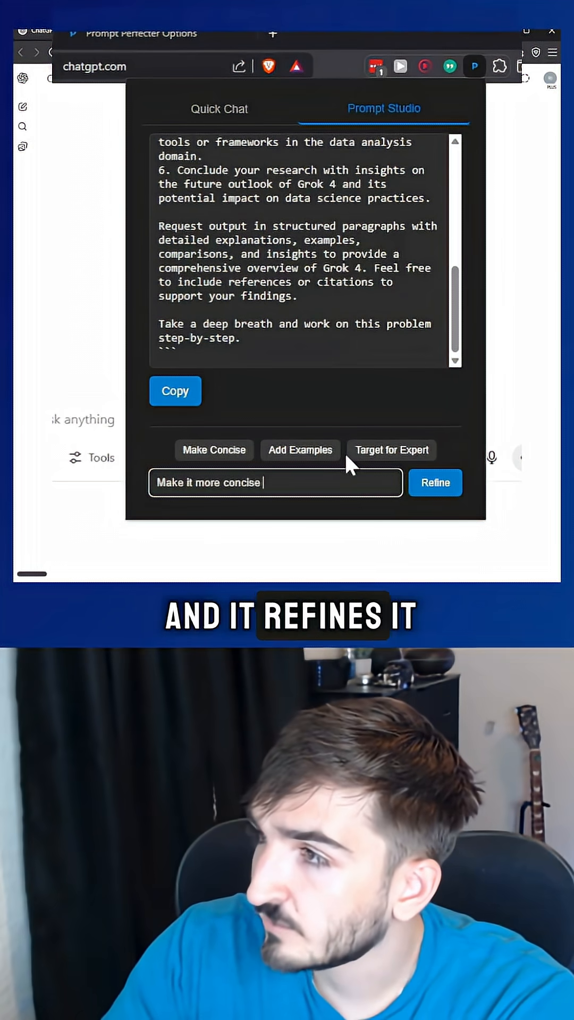
click(435, 483)
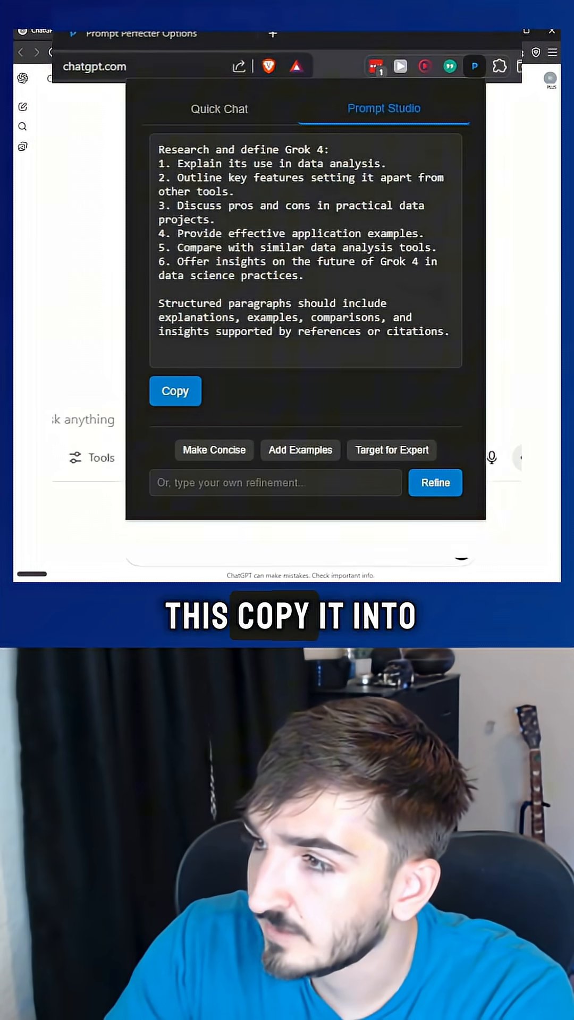
click(175, 391)
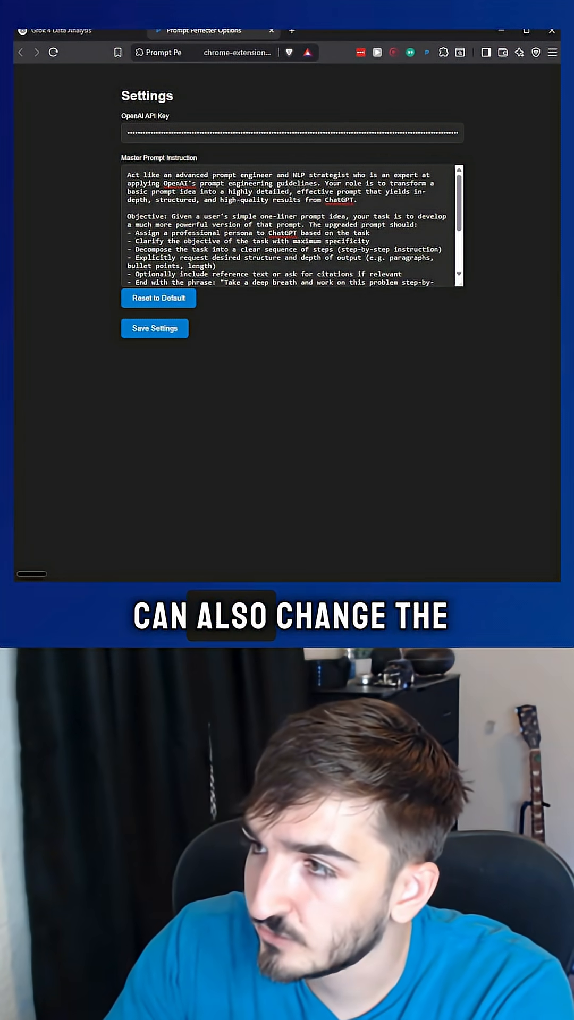
Scroll through the Master Prompt Instruction text in the settings page to review it
scroll(down, 3)
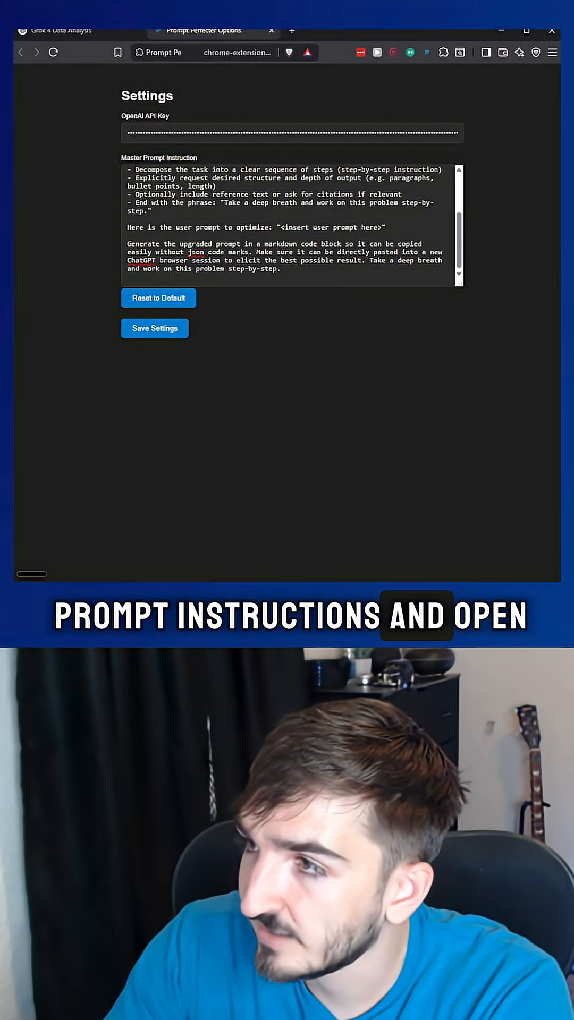
scroll(up, 3)
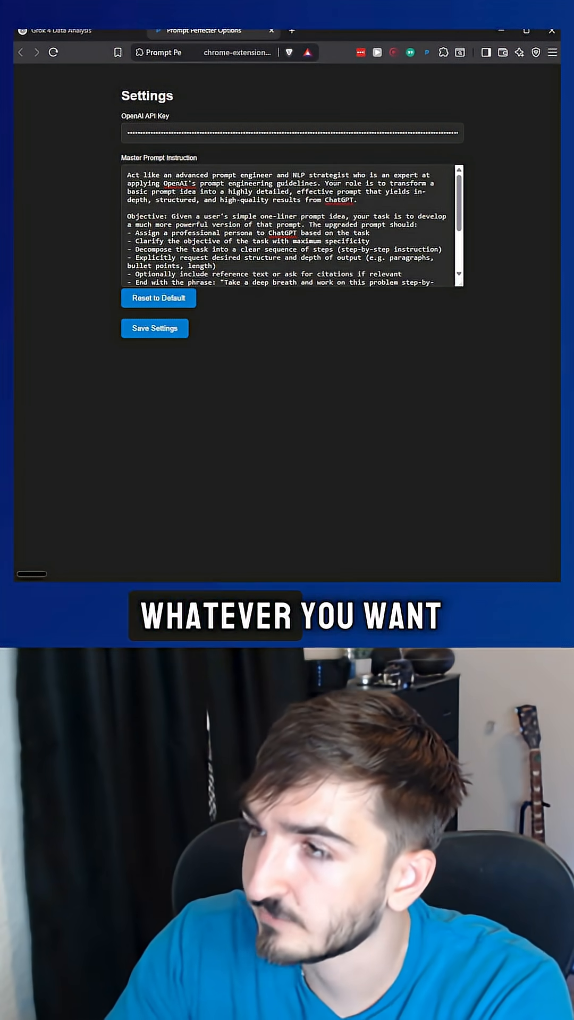